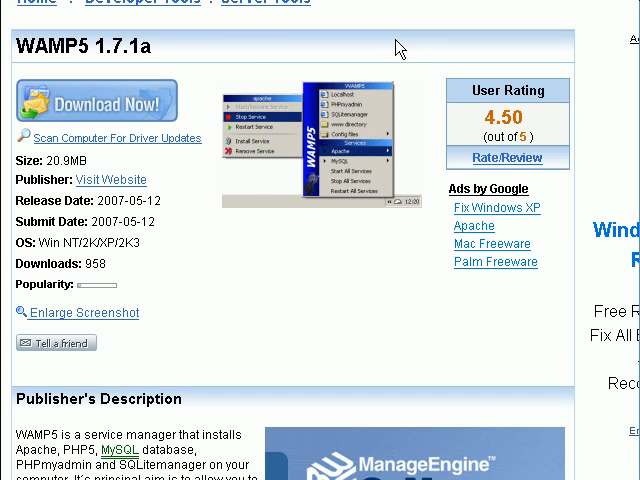
mouse_move(232, 42)
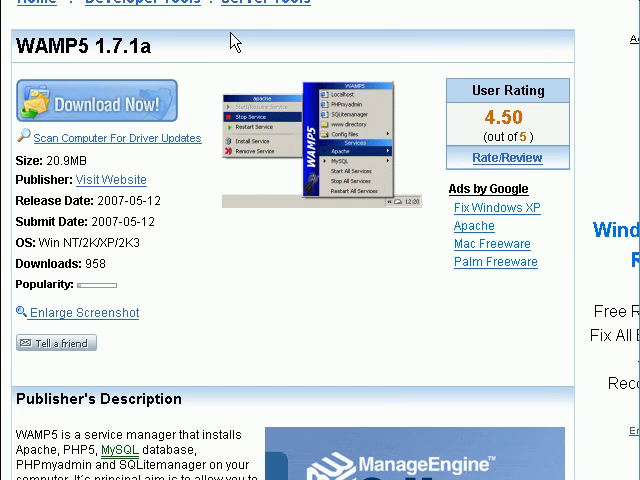
mouse_move(200, 36)
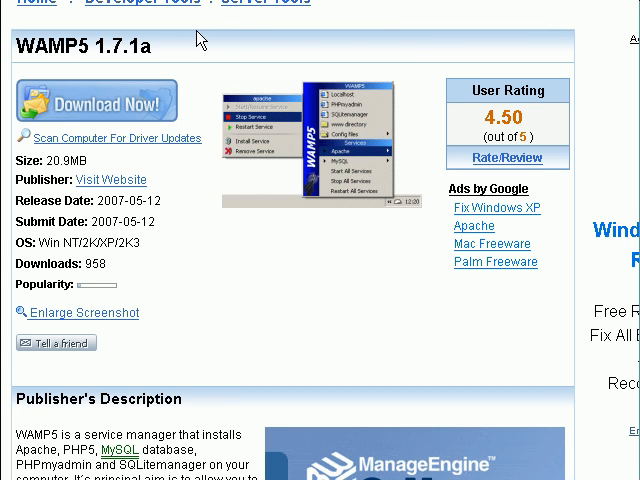
mouse_move(184, 58)
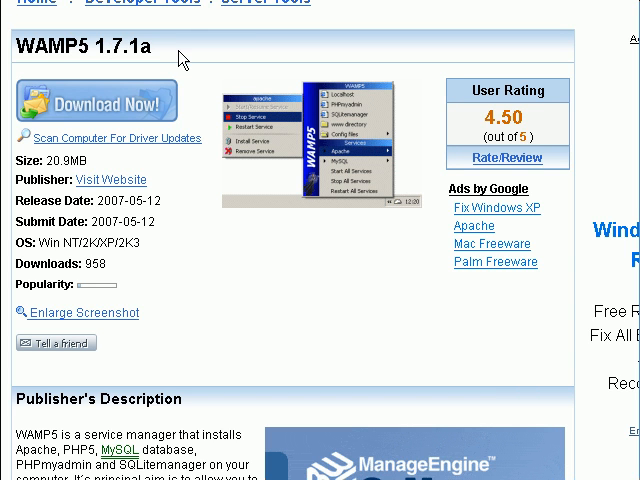
mouse_move(186, 48)
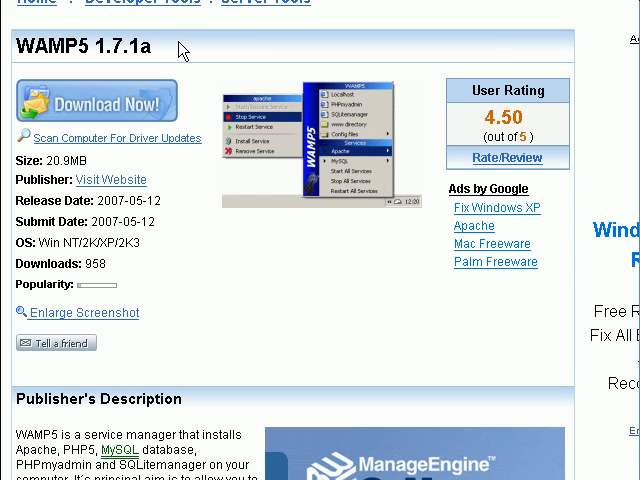
mouse_move(66, 104)
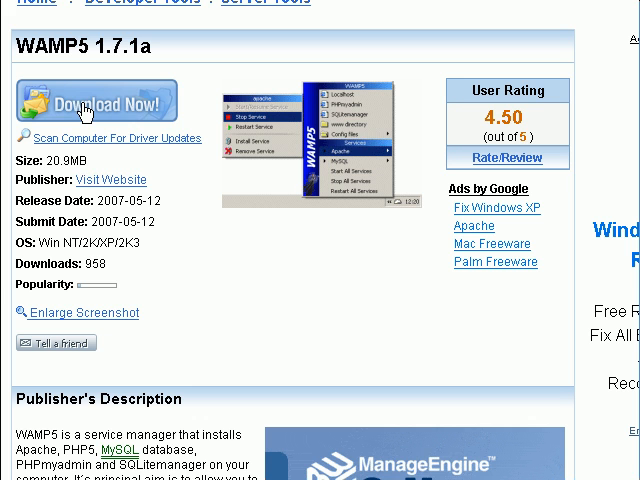
Download wamp5_1.7.1a.exe from the author's server and save the installer to the desktop.
left_click(96, 100)
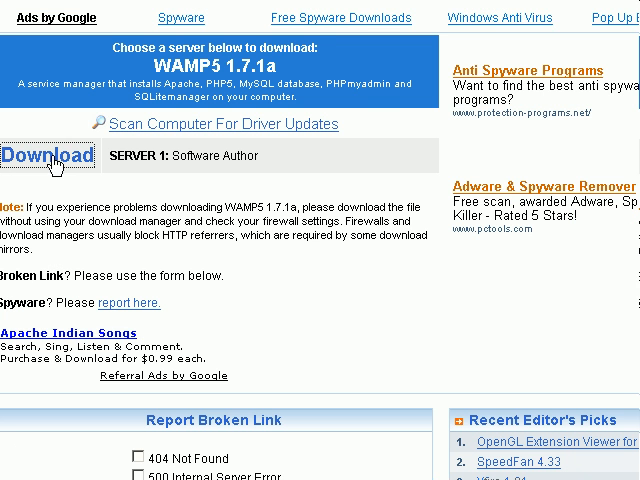
left_click(44, 156)
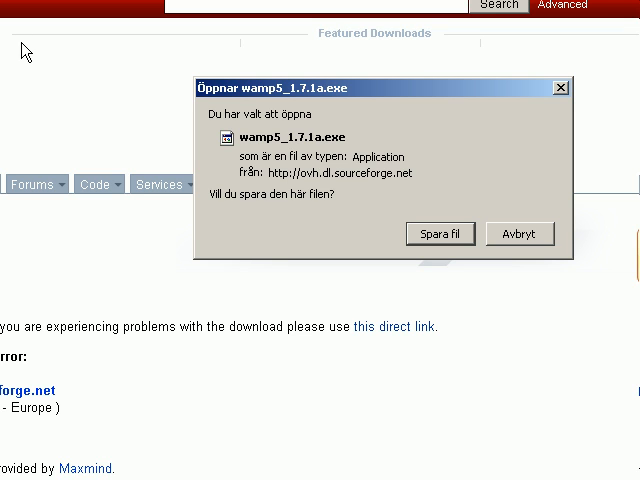
mouse_move(84, 72)
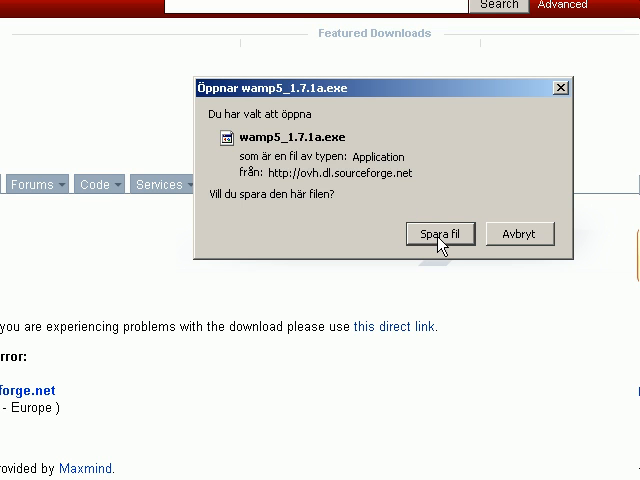
left_click(440, 232)
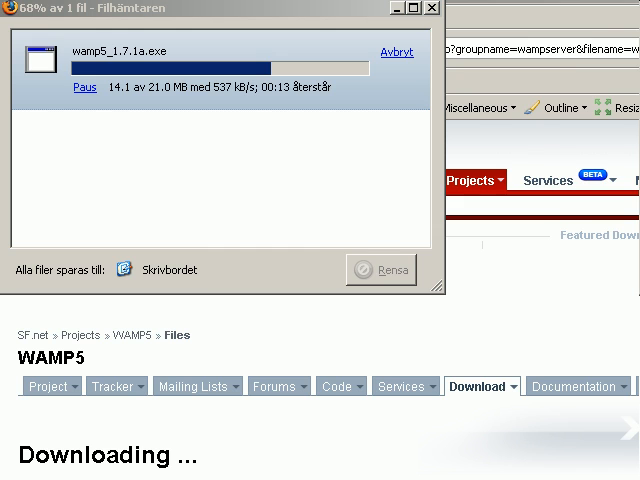
scroll("down", 3)
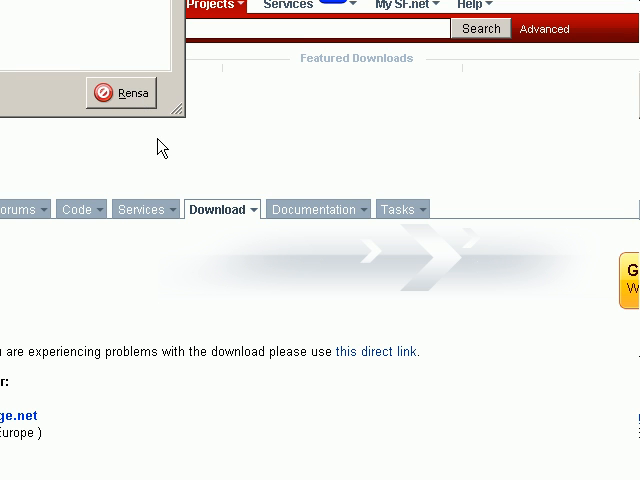
mouse_move(250, 130)
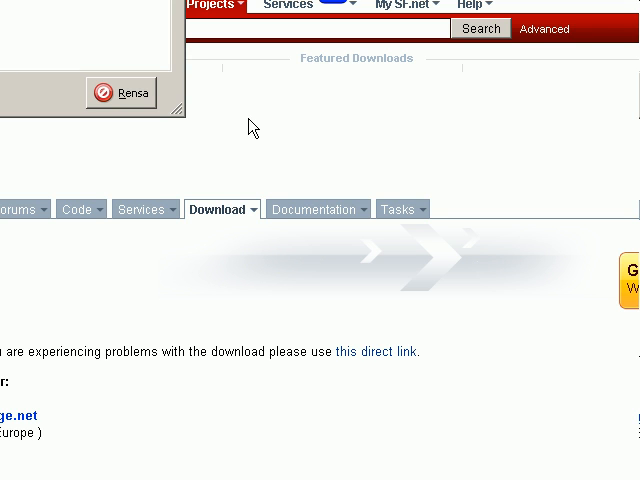
mouse_move(258, 118)
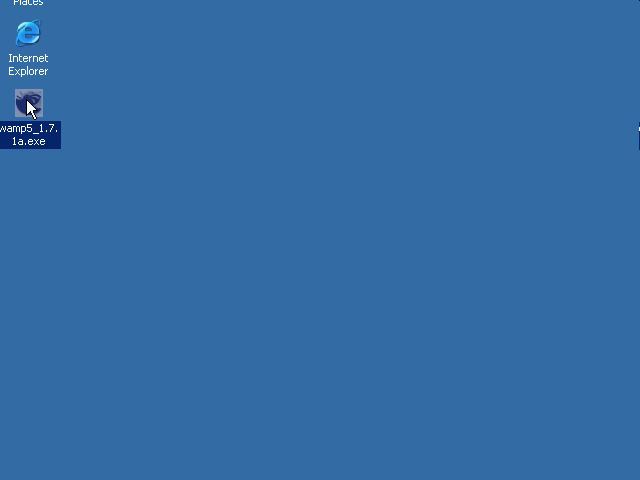
Launch wamp5_1.7.1a.exe and accept the license agreement, reaching the c:\wamp destination page.
double_click(28, 100)
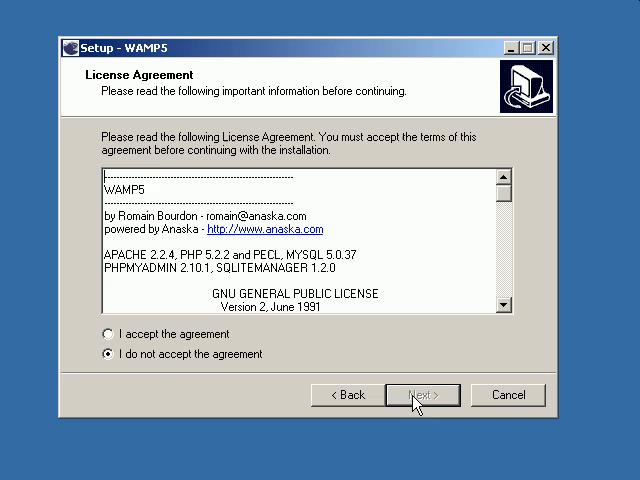
mouse_move(220, 362)
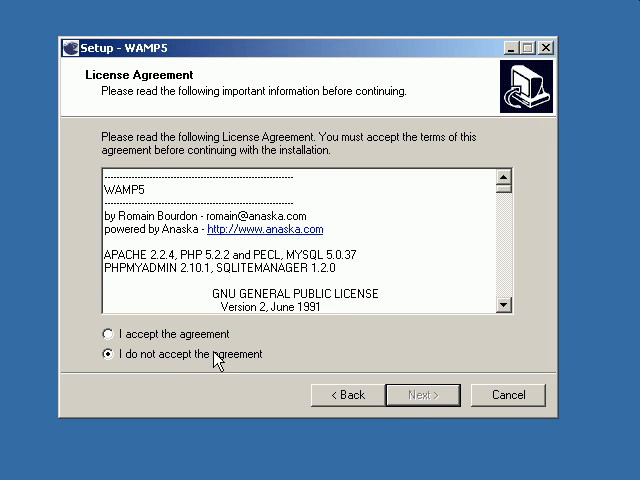
mouse_move(168, 358)
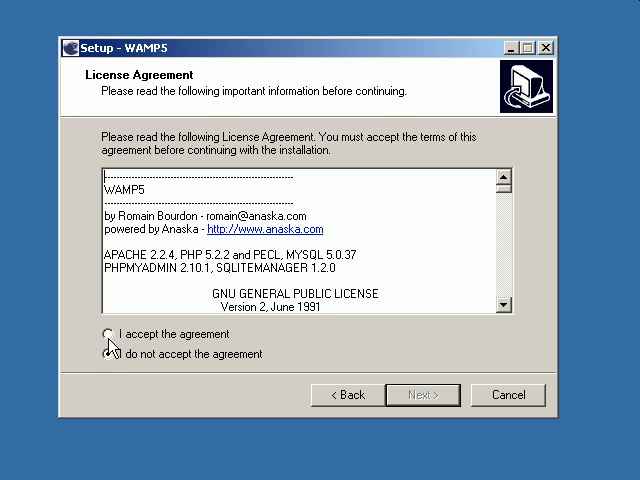
left_click(110, 334)
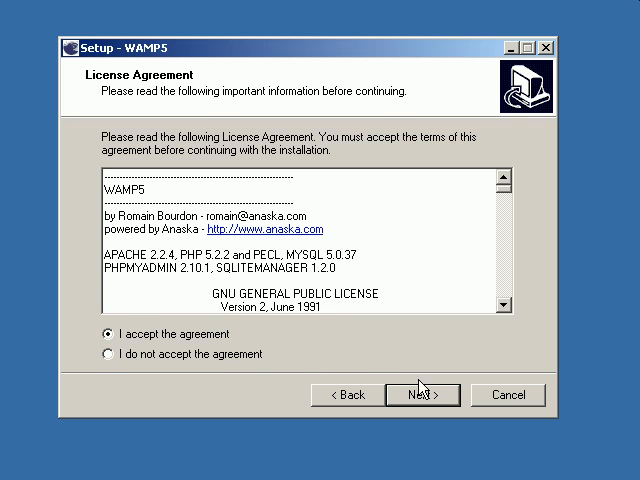
left_click(422, 394)
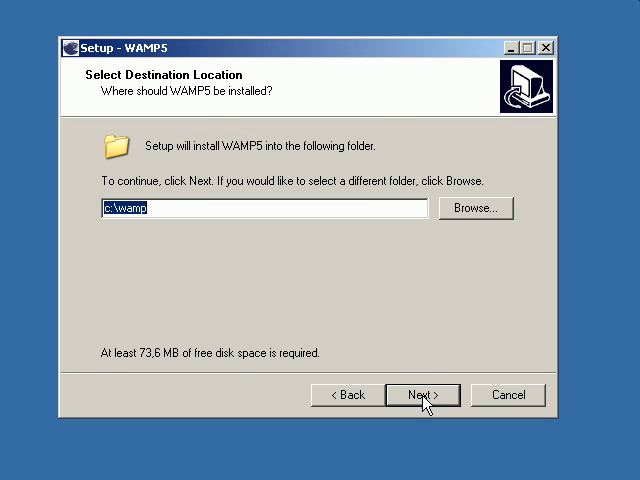
Keep c:\wamp and the WampServer Start Menu folder, enable auto start, and begin the installation.
left_click(422, 394)
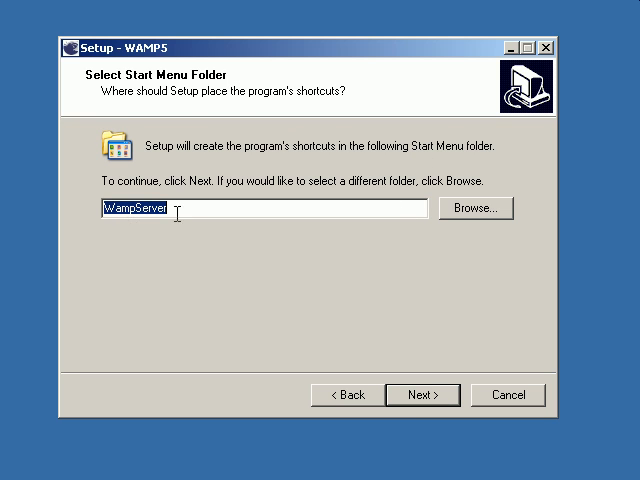
left_click(422, 394)
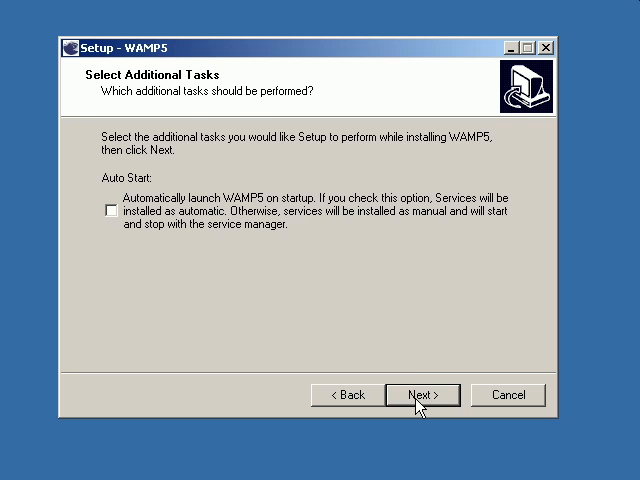
mouse_move(478, 216)
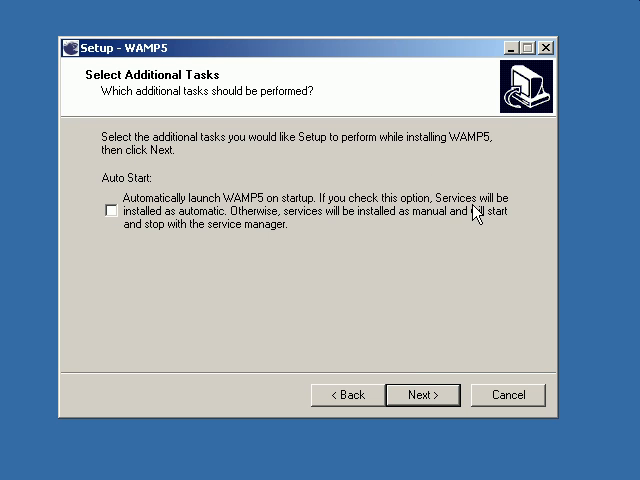
mouse_move(158, 208)
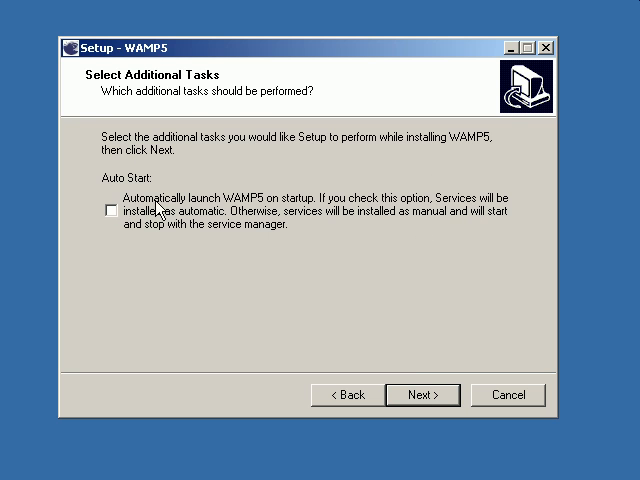
left_click(112, 210)
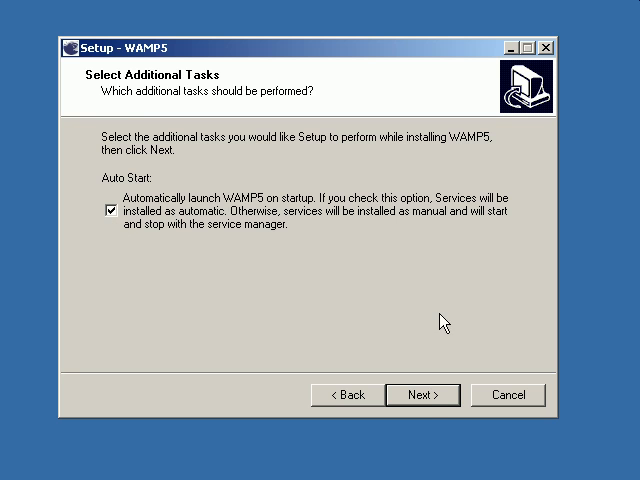
left_click(422, 394)
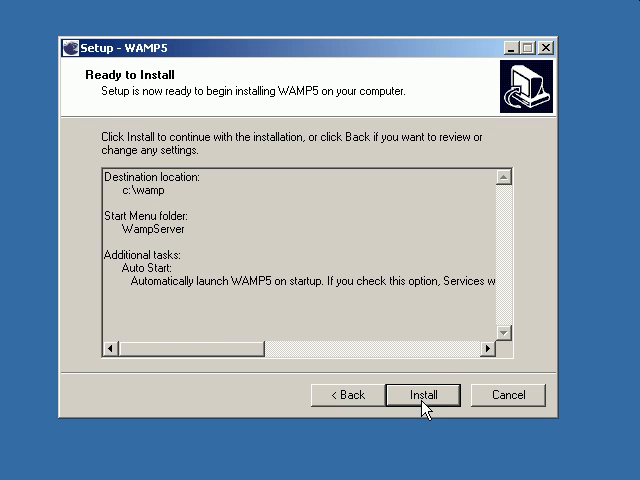
left_click(424, 394)
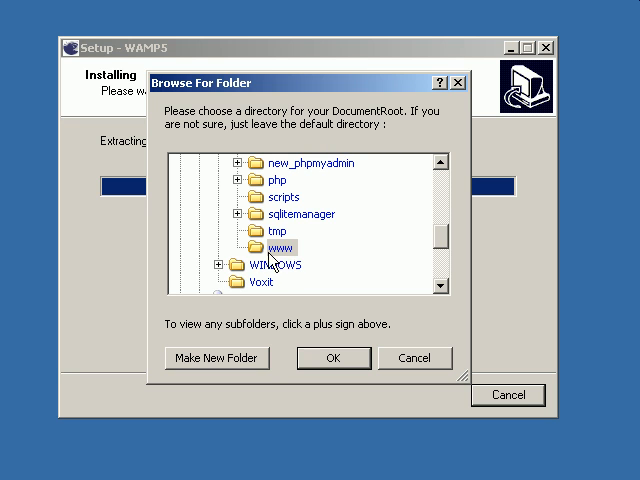
mouse_move(296, 264)
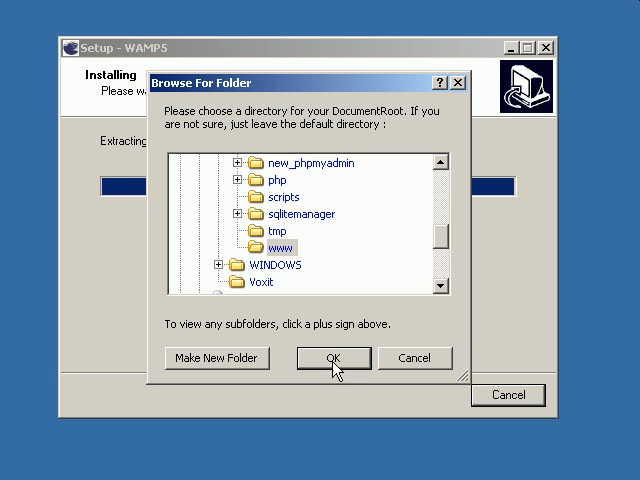
Accept localhost as PHP's SMTP server and continue to the default email page.
left_click(332, 358)
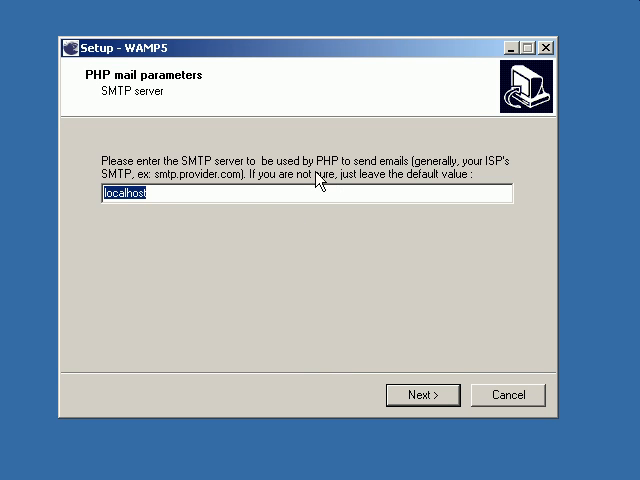
mouse_move(340, 178)
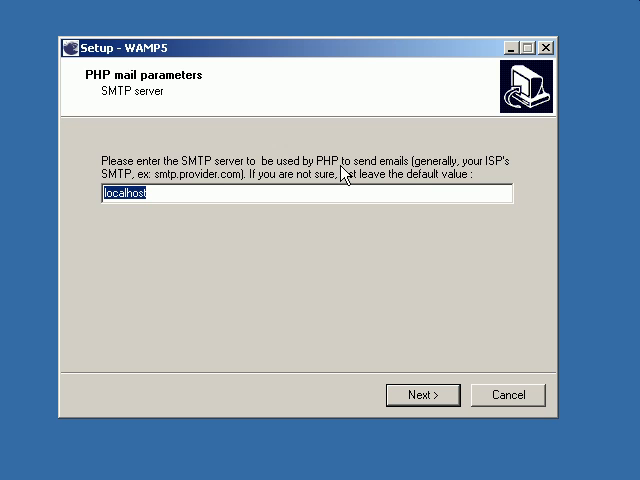
mouse_move(190, 180)
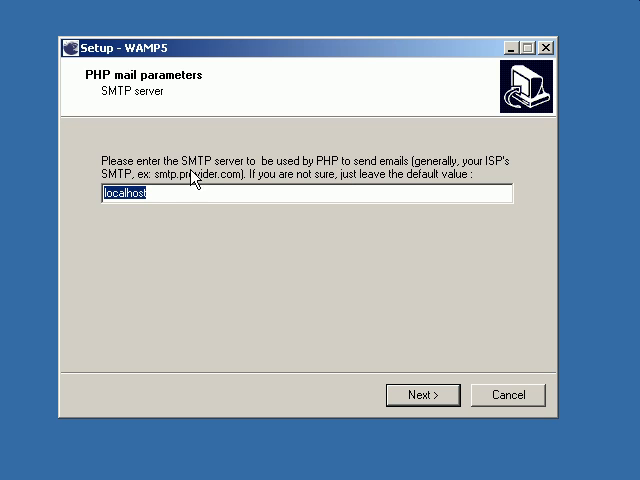
left_click(184, 196)
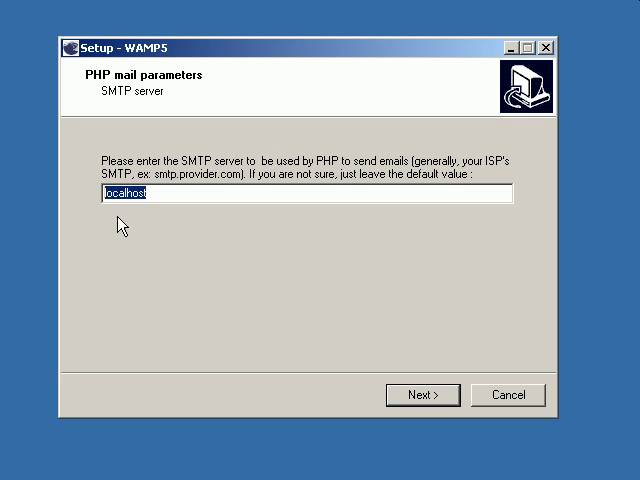
left_click(420, 394)
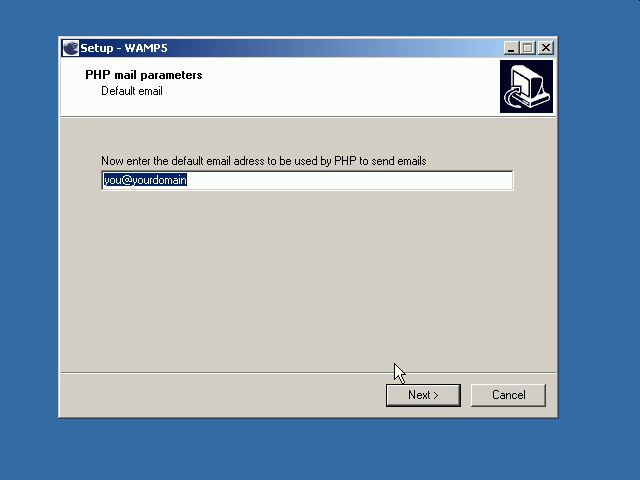
mouse_move(268, 260)
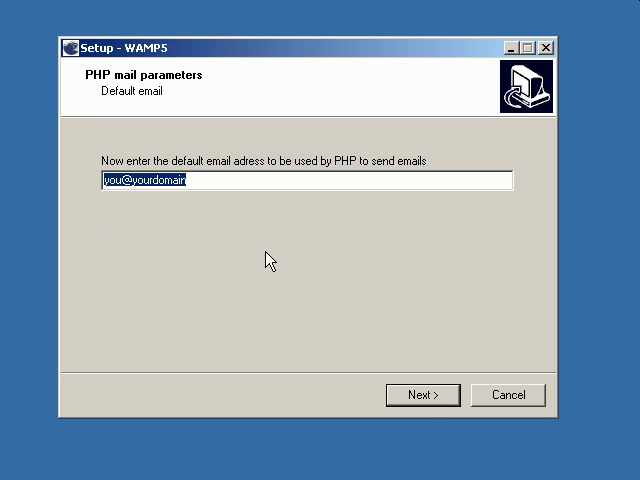
Keep you@yourdomain as the default email and choose Firefox as WAMP5's default browser.
left_click(422, 394)
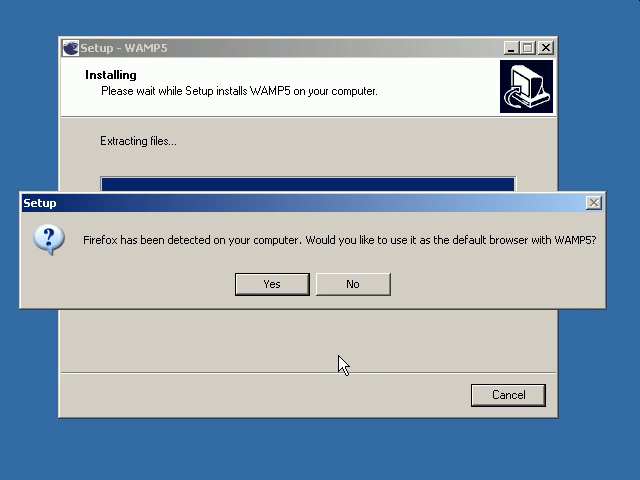
mouse_move(316, 332)
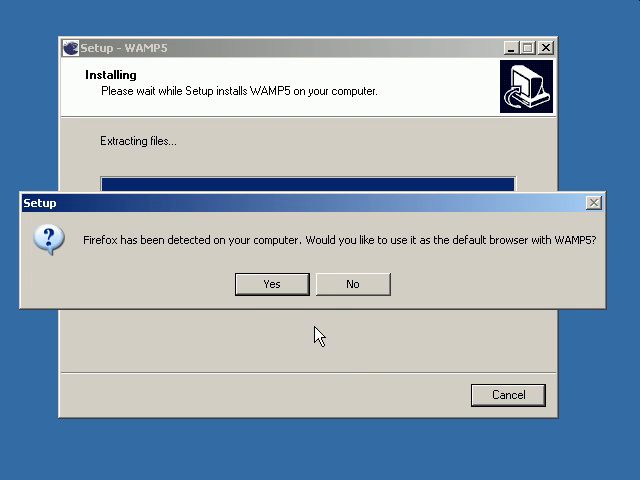
mouse_move(110, 262)
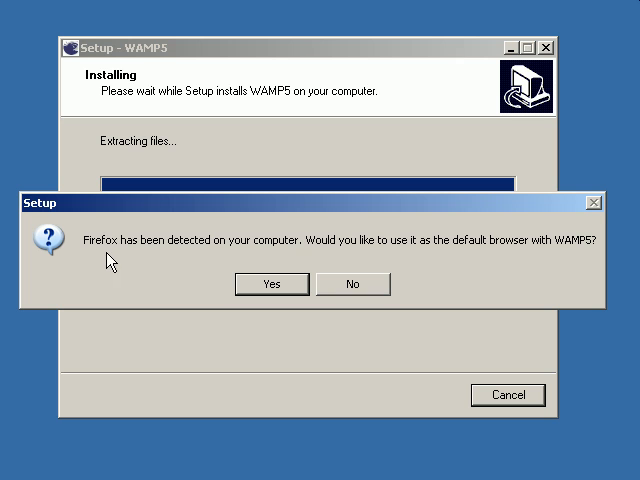
mouse_move(250, 268)
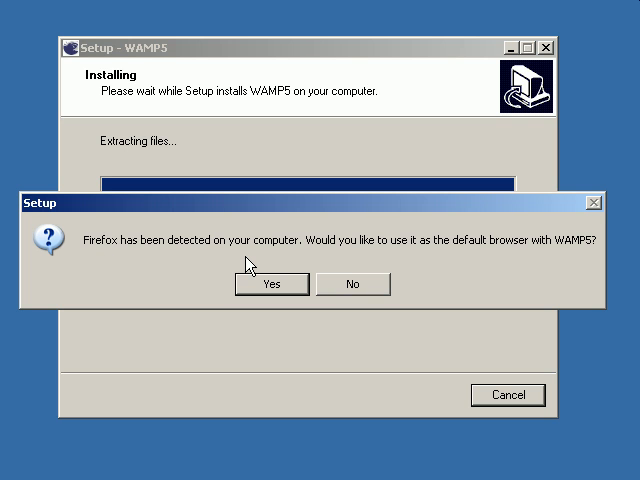
mouse_move(148, 270)
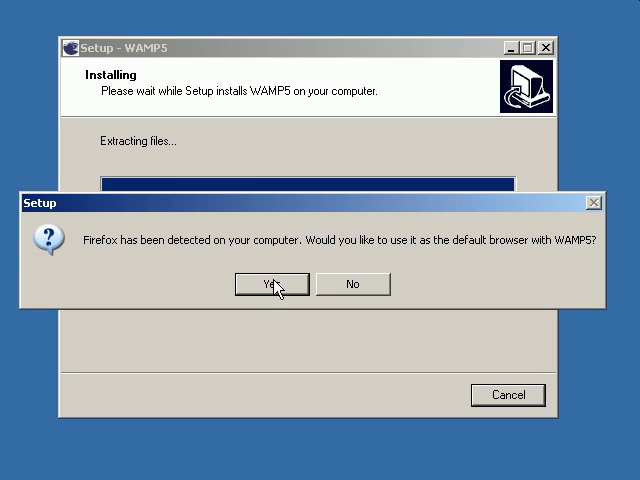
mouse_move(276, 264)
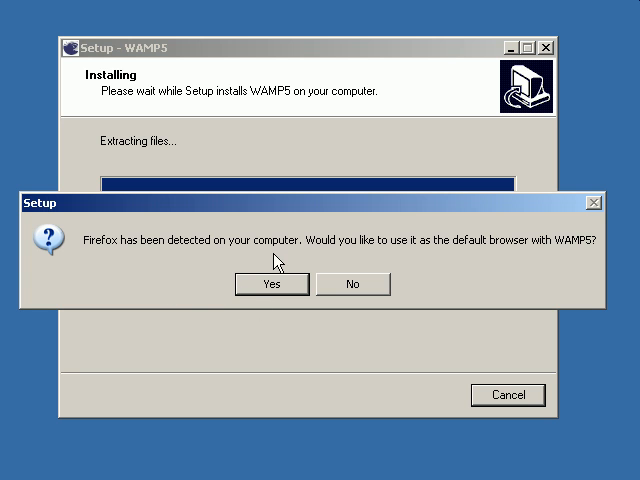
left_click(272, 284)
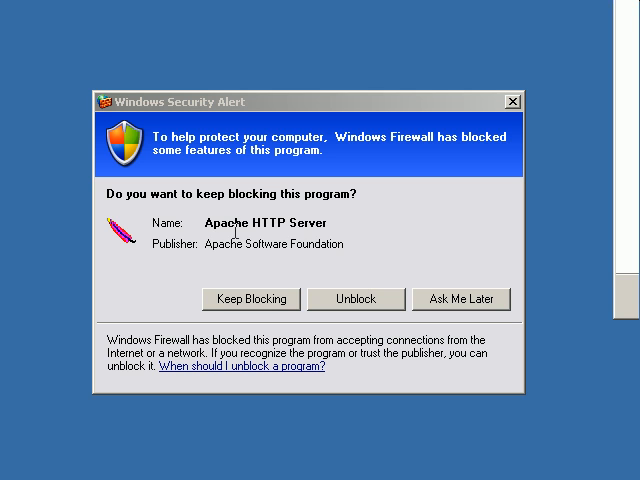
mouse_move(380, 272)
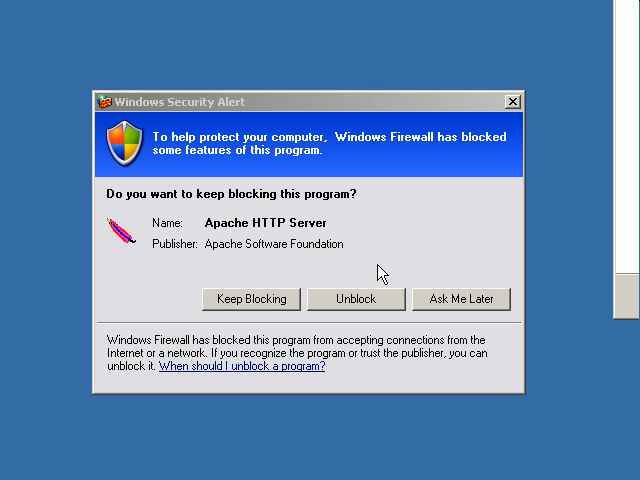
mouse_move(400, 356)
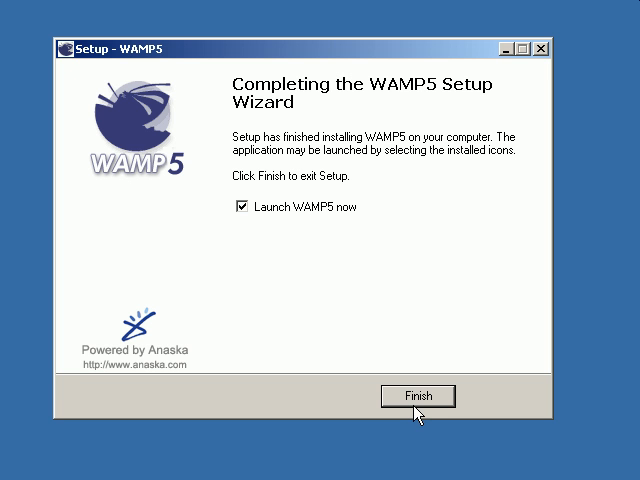
Finish the setup wizard with 'Launch WAMP5 now' enabled.
left_click(416, 396)
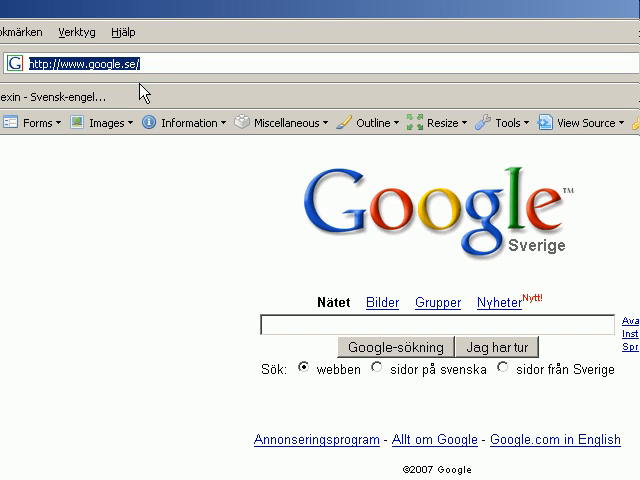
mouse_move(184, 64)
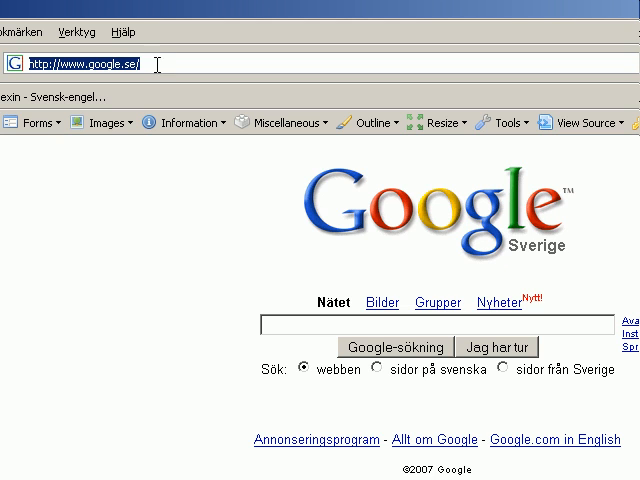
mouse_move(160, 62)
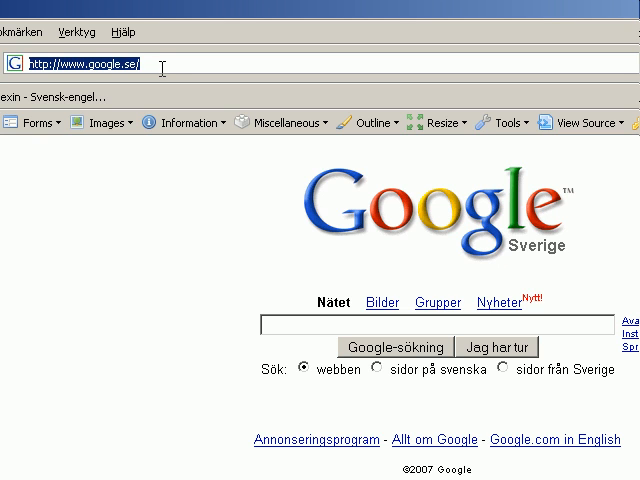
type("http://127.0.0.1")
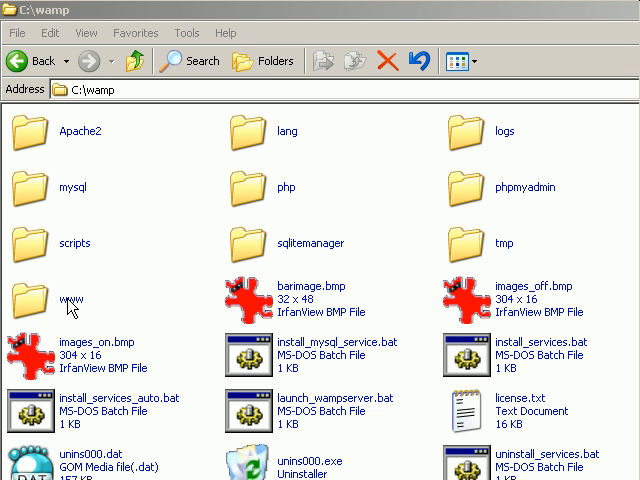
Go into C:\wamp\www and select the existing index.php for renaming.
double_click(48, 292)
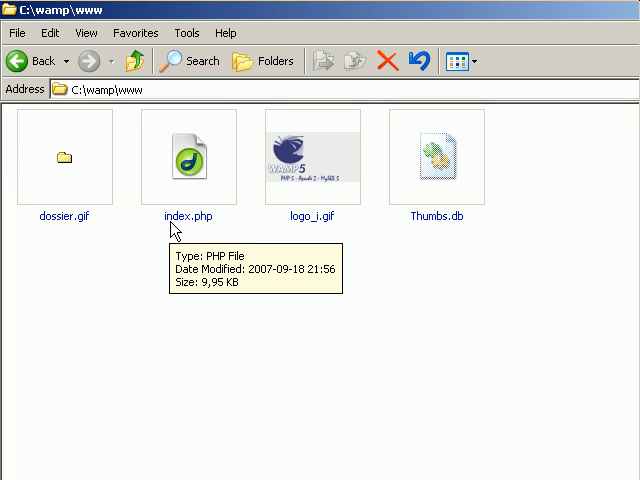
mouse_move(198, 252)
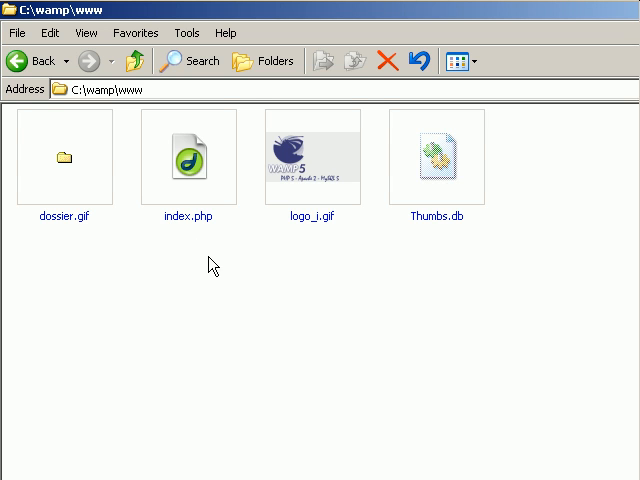
mouse_move(166, 296)
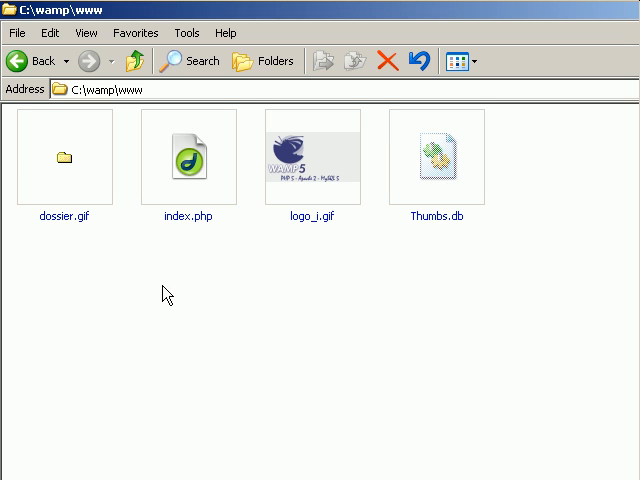
mouse_move(184, 232)
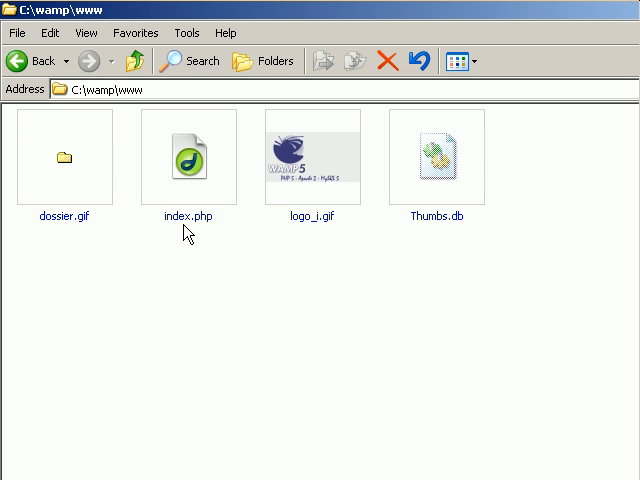
mouse_move(178, 246)
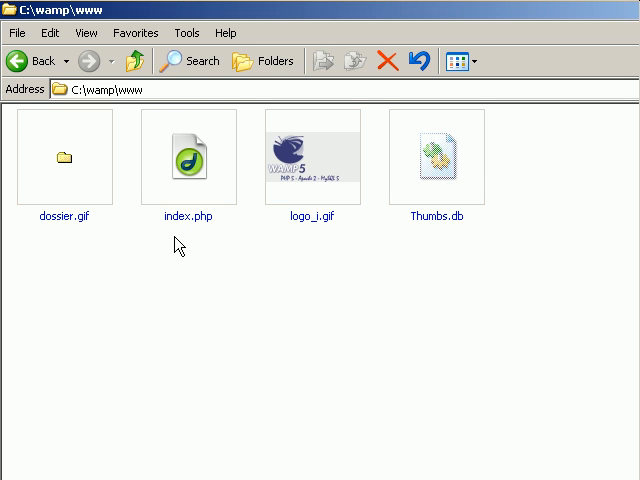
left_click(188, 156)
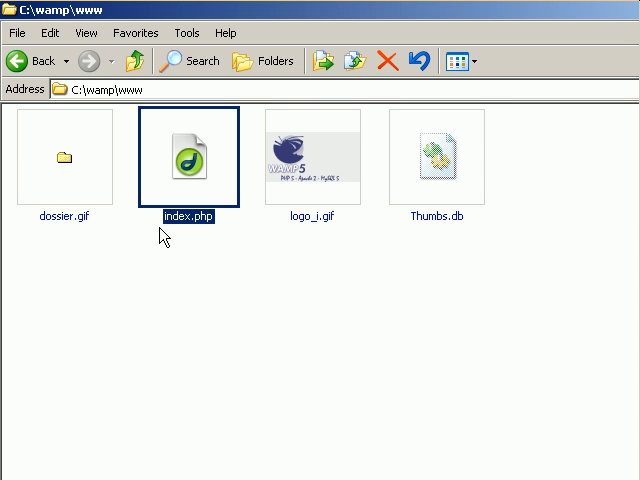
mouse_move(176, 250)
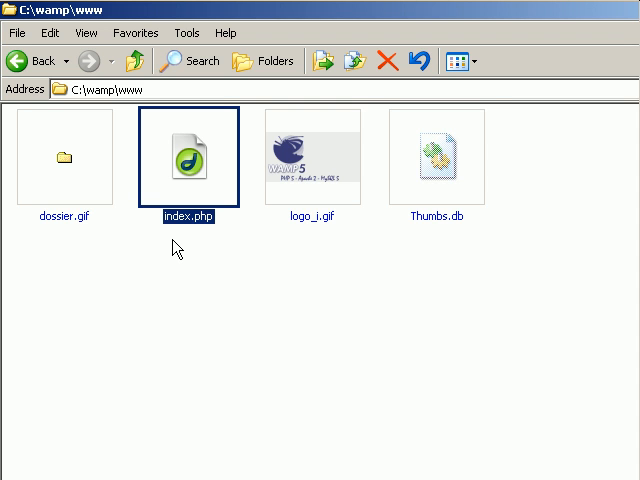
mouse_move(196, 244)
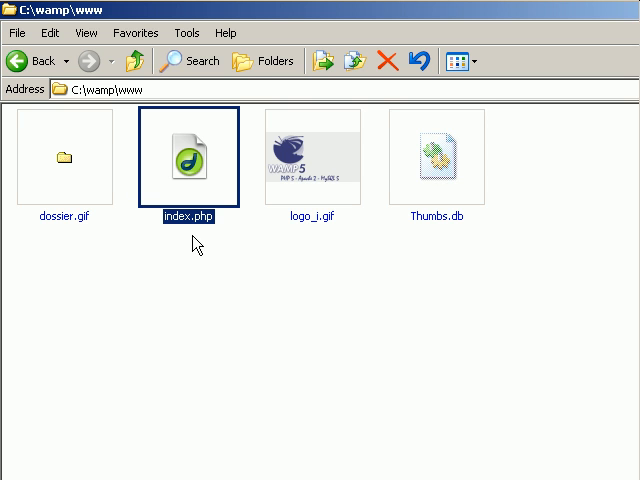
mouse_move(160, 196)
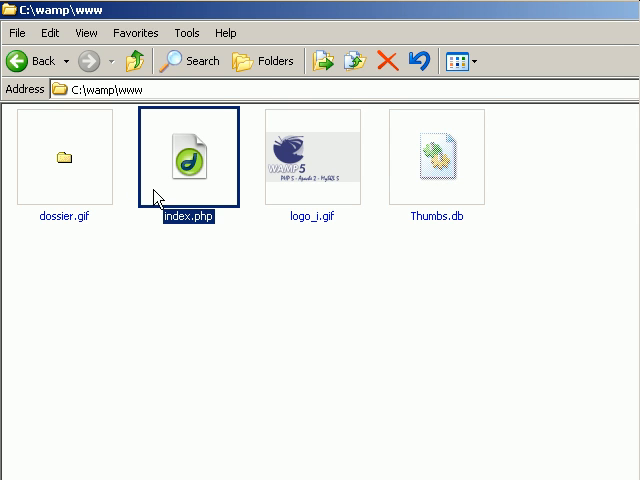
mouse_move(208, 228)
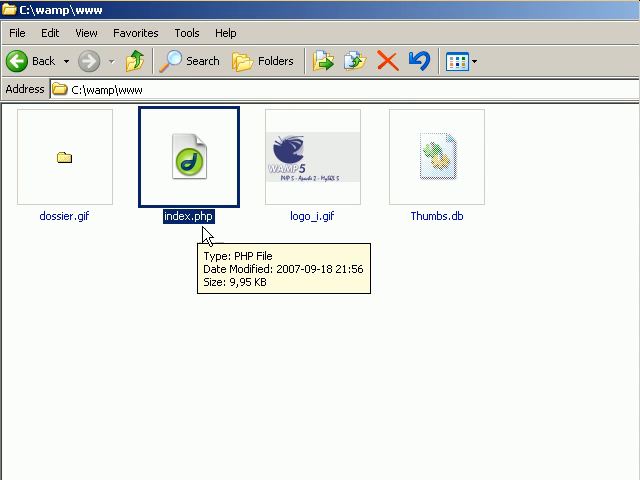
mouse_move(228, 208)
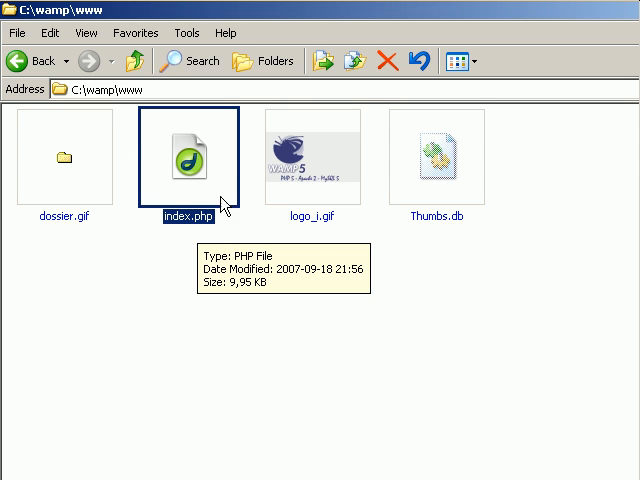
mouse_move(210, 278)
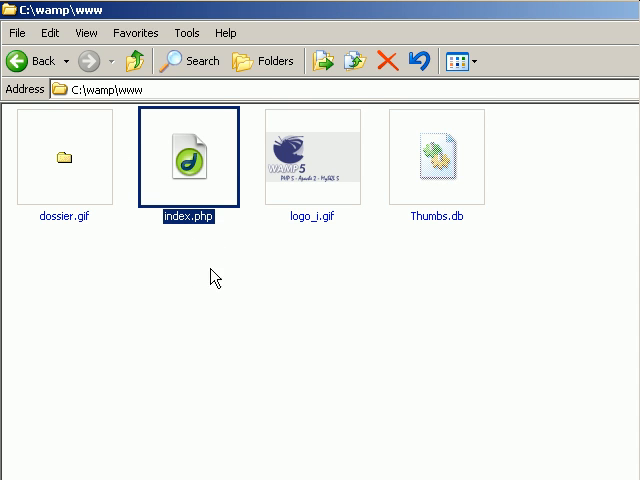
mouse_move(318, 244)
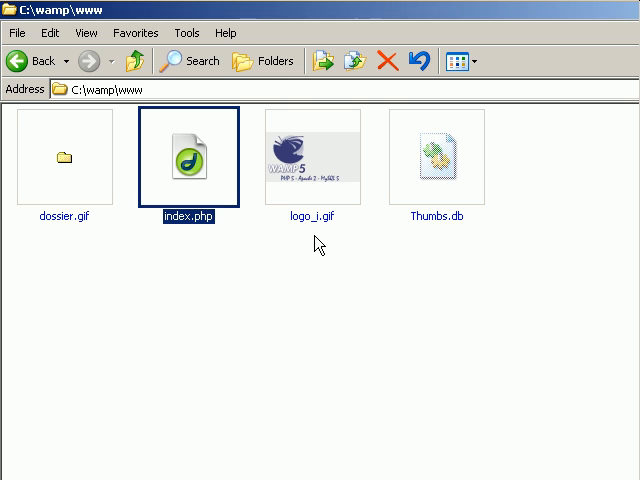
mouse_move(226, 264)
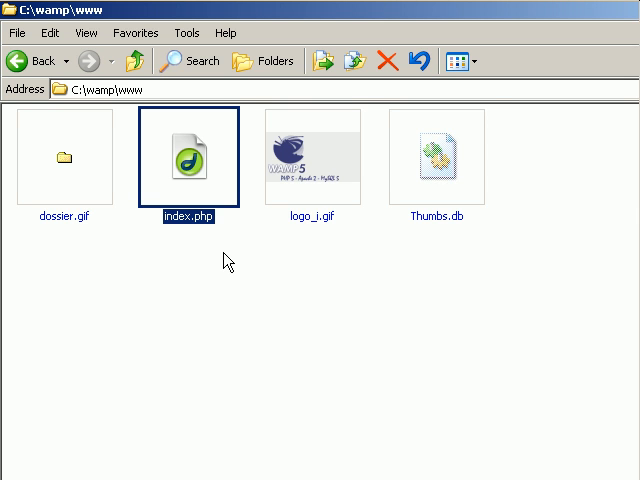
mouse_move(180, 236)
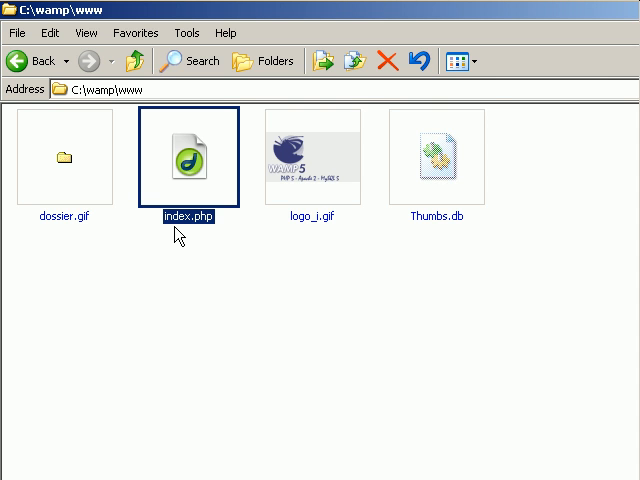
mouse_move(170, 236)
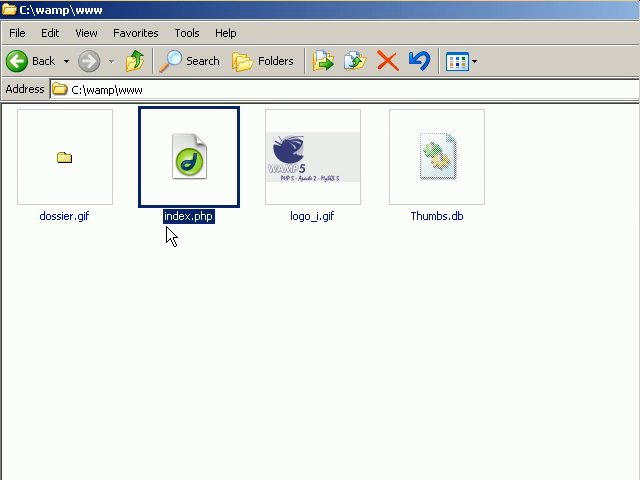
mouse_move(188, 250)
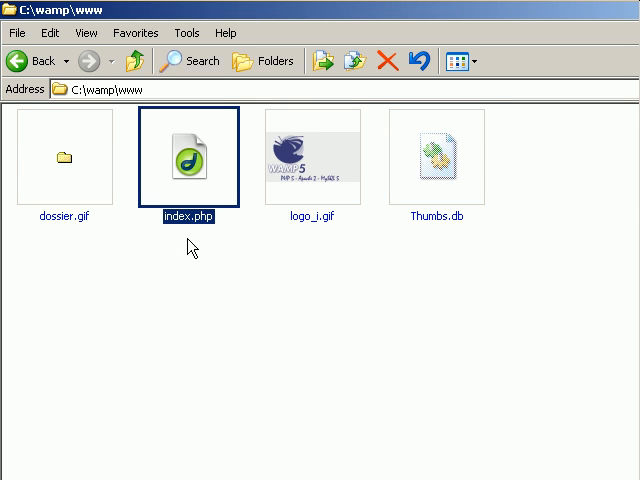
mouse_move(192, 228)
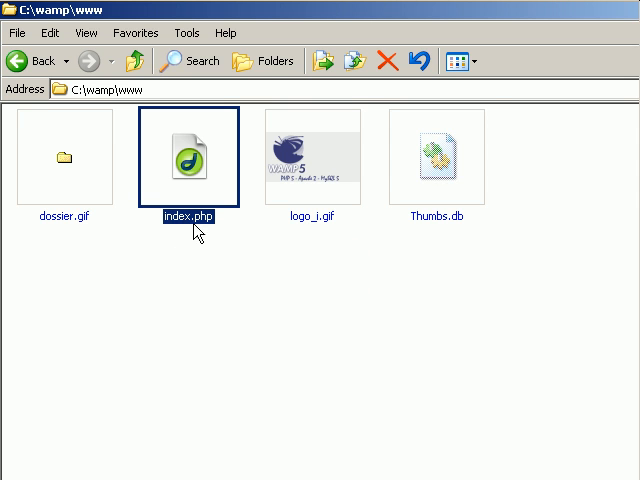
mouse_move(228, 264)
type("x")
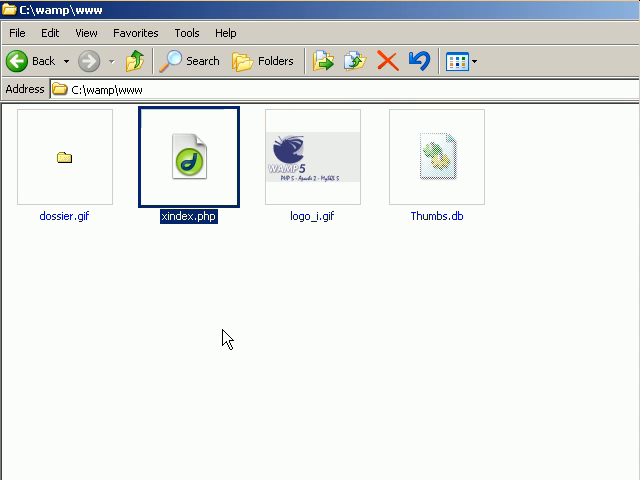
mouse_move(182, 324)
type("index.php")
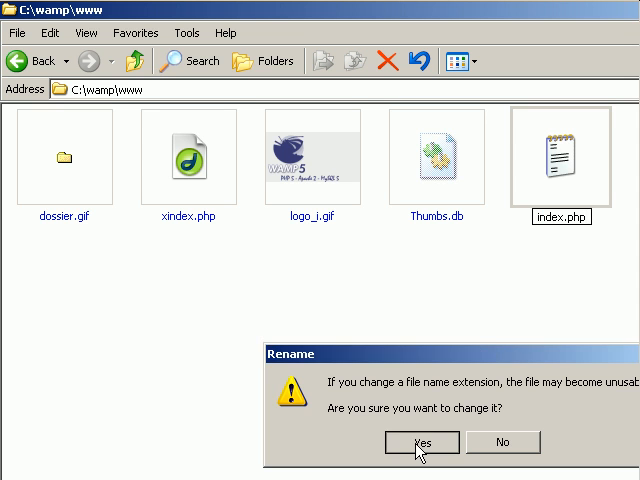
Confirm the new file's .php extension and open the new index.php for editing.
left_click(420, 442)
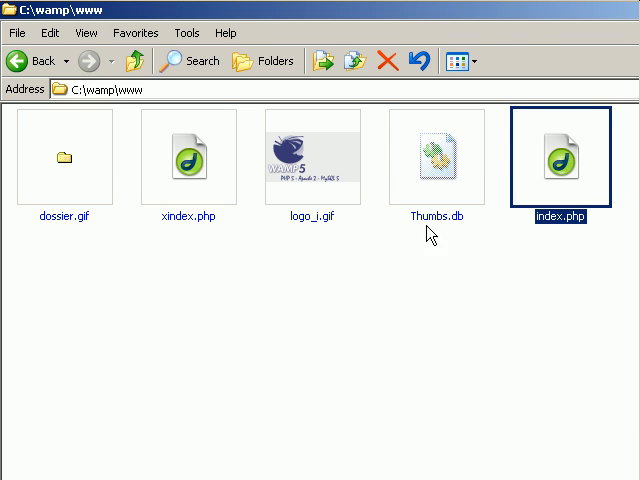
double_click(560, 156)
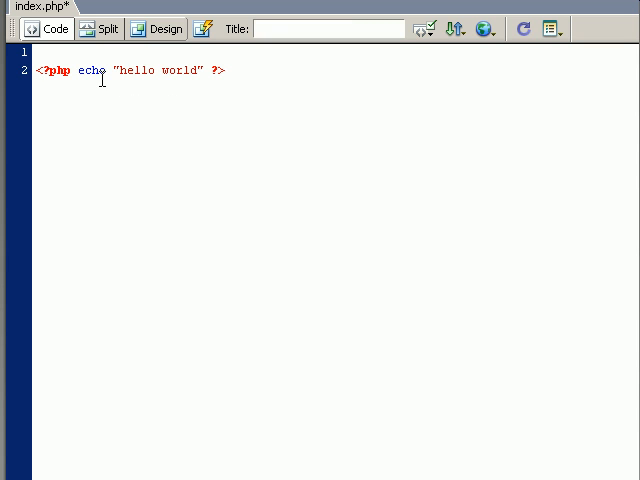
Write <?php echo "hello world" ?> as the content of index.php in Code view.
left_click(228, 72)
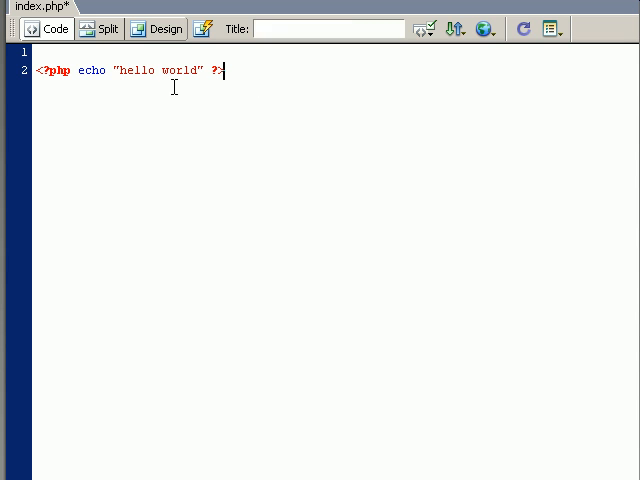
mouse_move(152, 112)
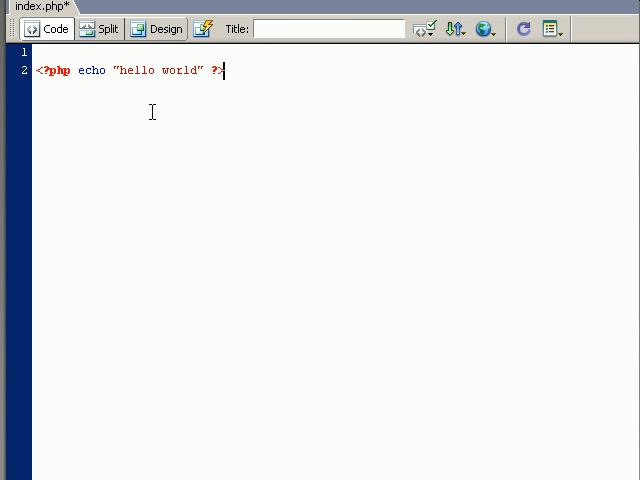
mouse_move(138, 100)
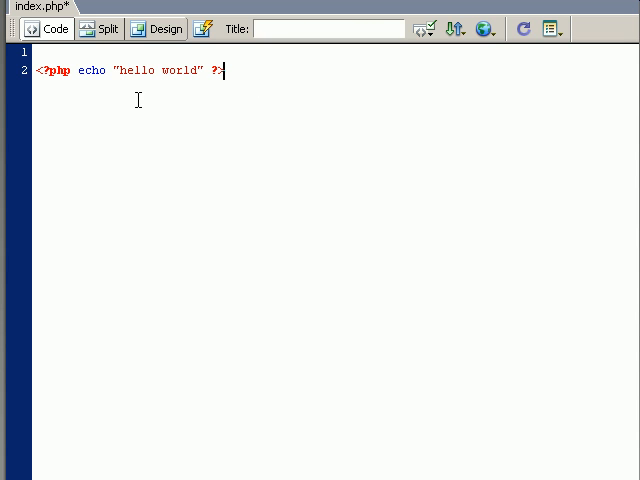
Preview index.php in Internet Explorer from the browser list, raising the testing-server prompt.
left_click(488, 28)
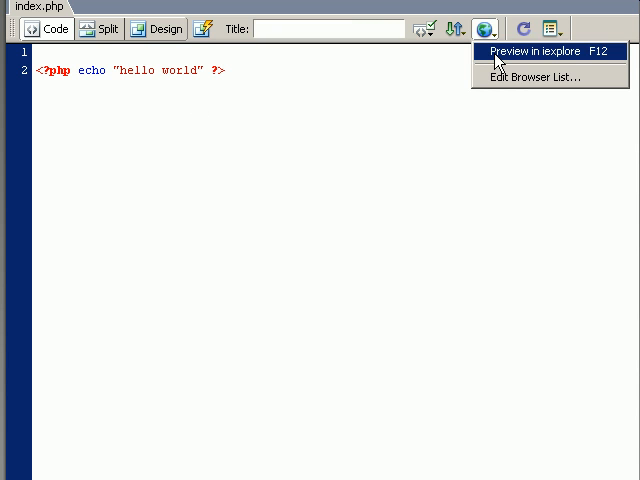
left_click(540, 52)
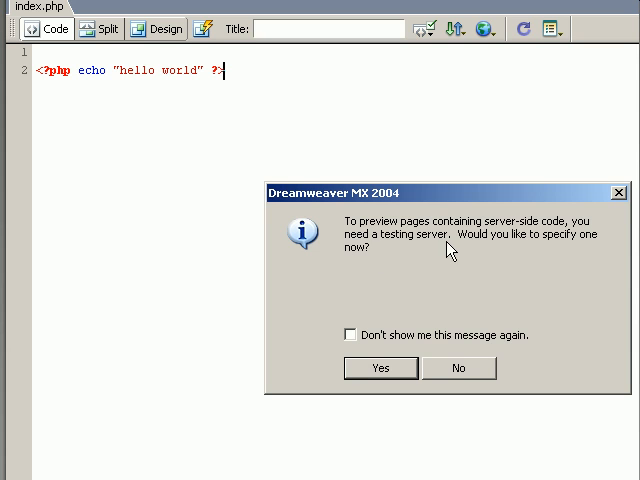
mouse_move(356, 266)
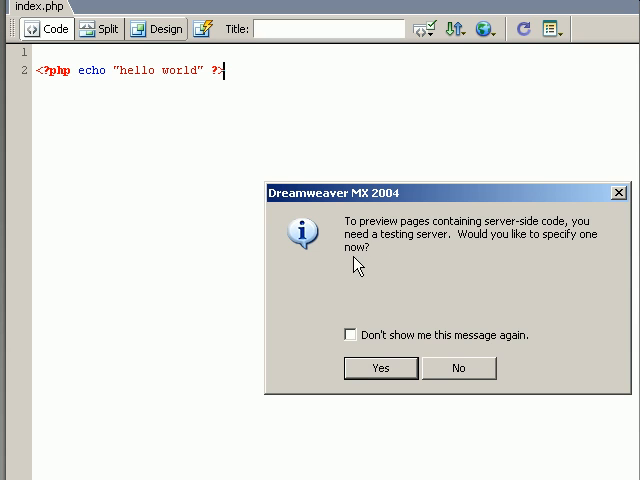
mouse_move(394, 264)
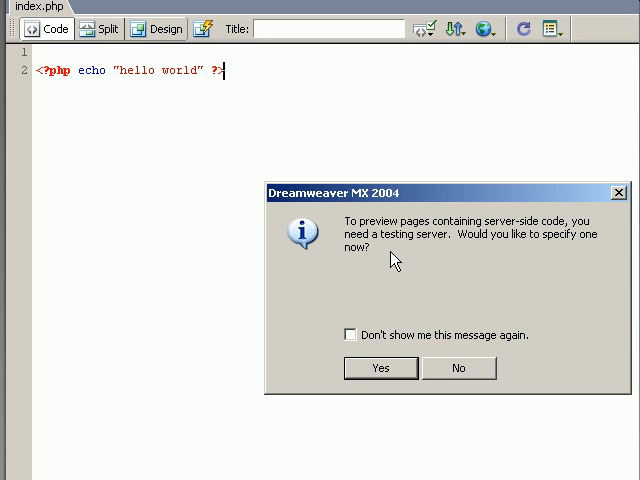
mouse_move(488, 244)
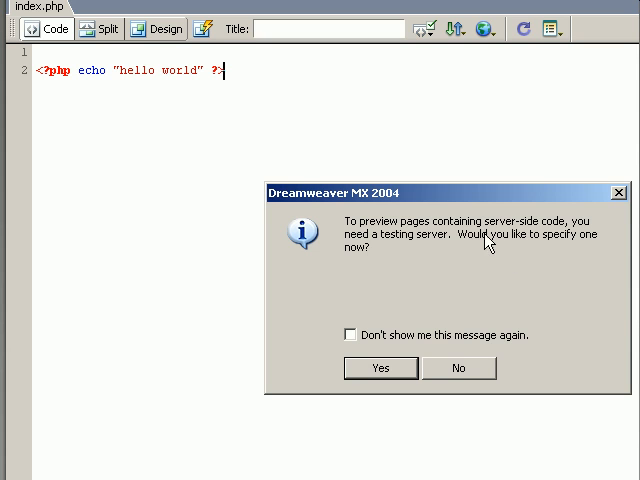
mouse_move(444, 256)
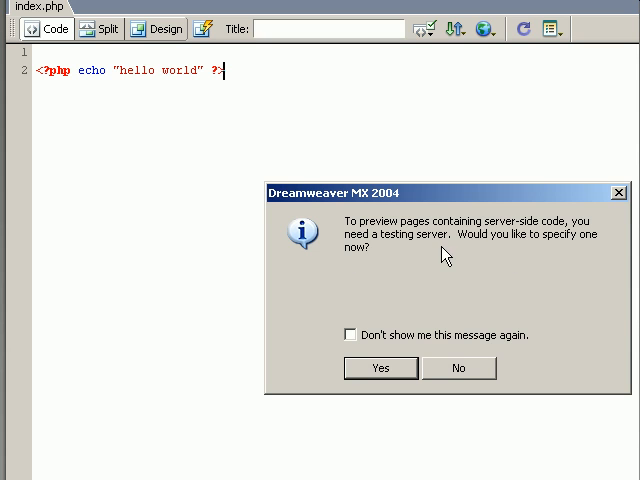
mouse_move(400, 288)
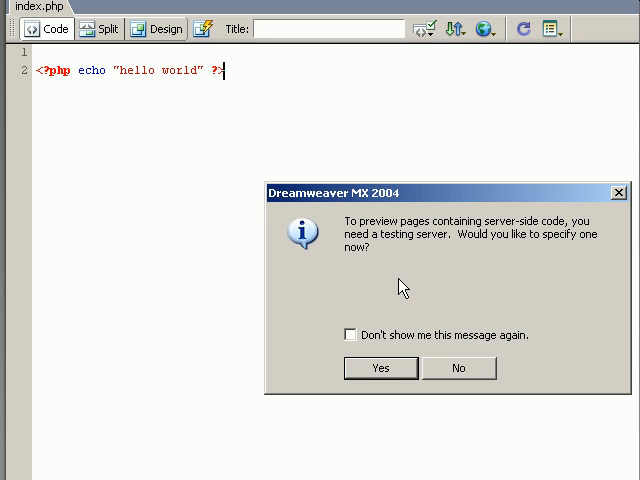
mouse_move(352, 280)
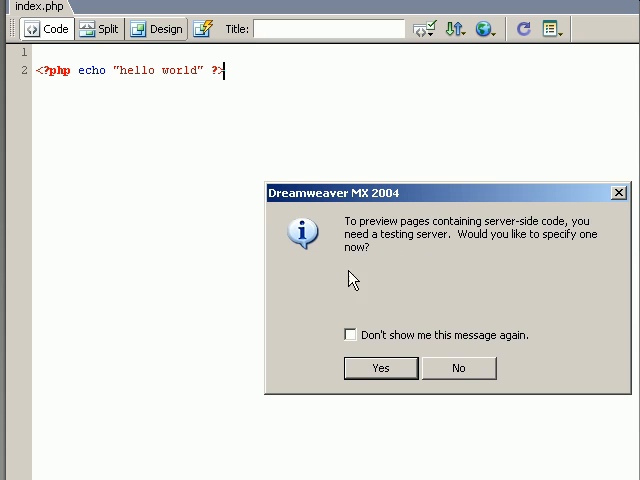
mouse_move(476, 276)
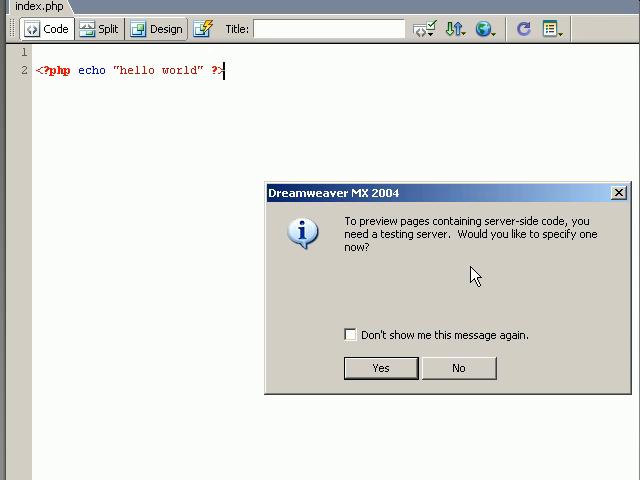
mouse_move(444, 276)
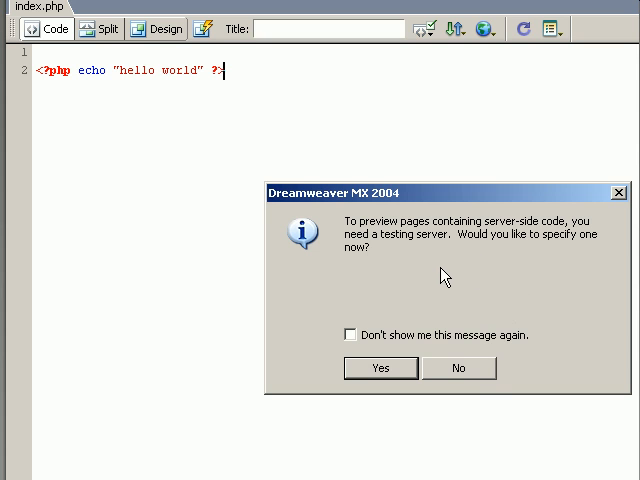
mouse_move(452, 374)
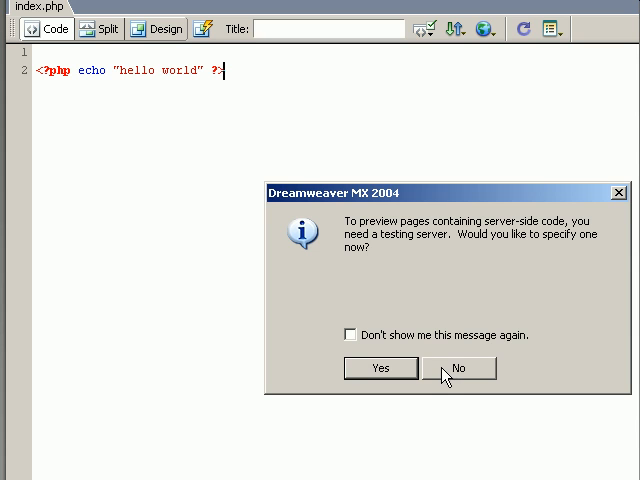
mouse_move(436, 376)
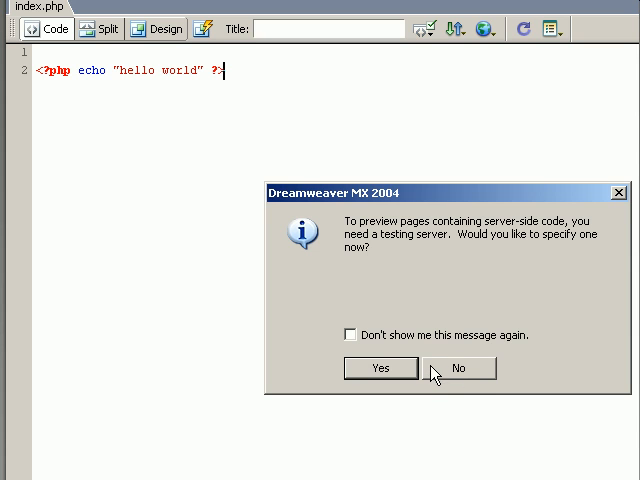
mouse_move(466, 388)
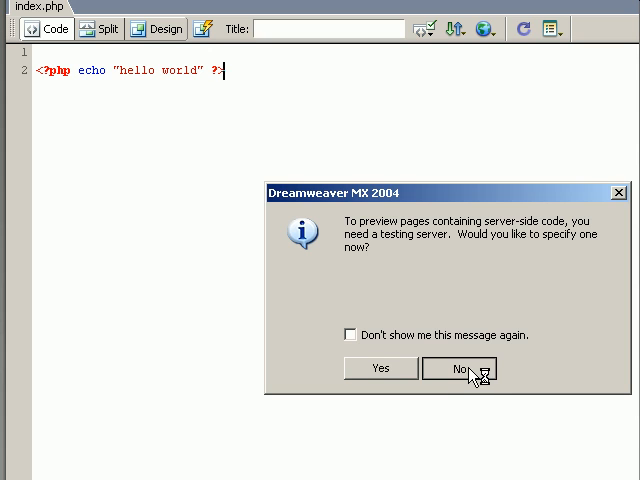
left_click(460, 368)
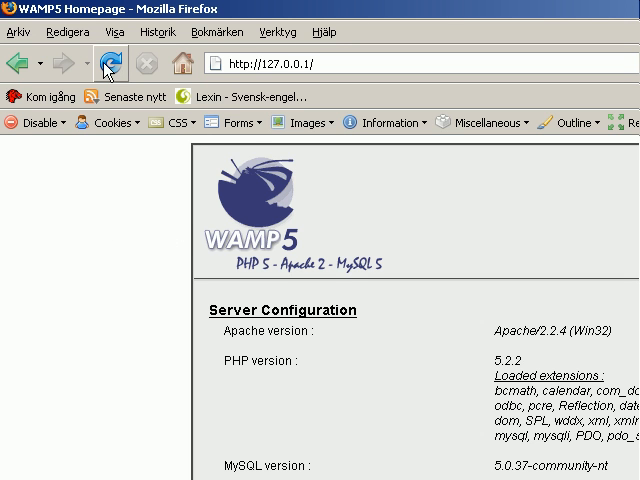
left_click(104, 64)
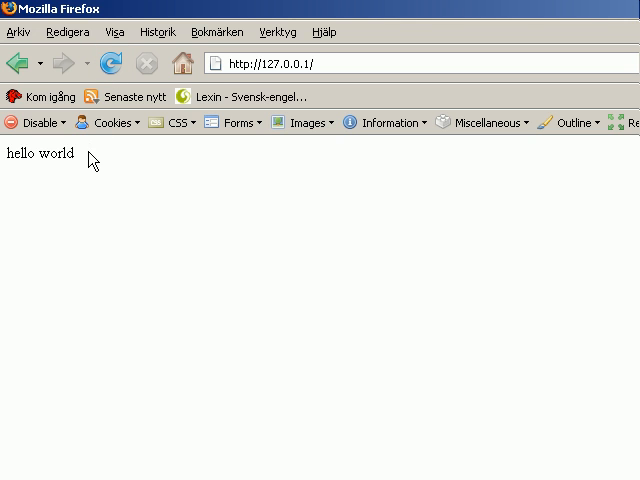
double_click(38, 154)
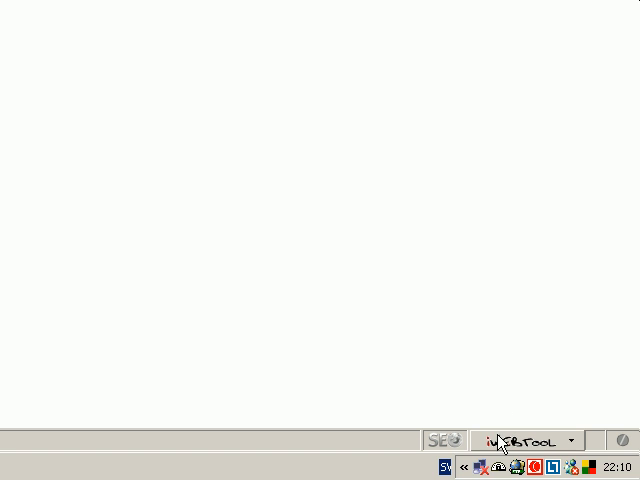
Bring up the WAMP5 tray menu listing Localhost, phpMyAdmin, folders and service controls.
left_click(500, 468)
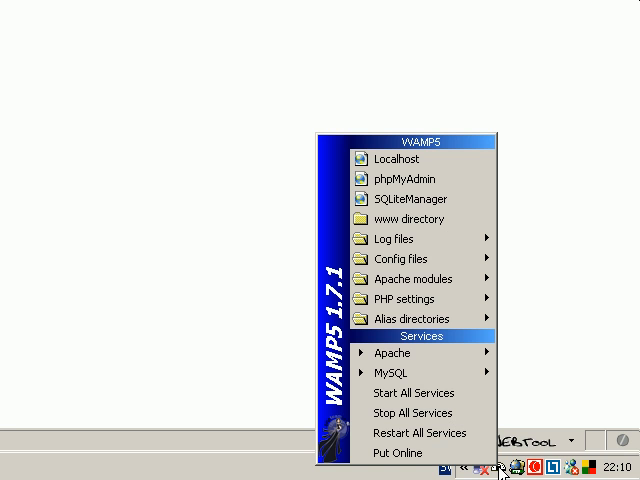
mouse_move(420, 432)
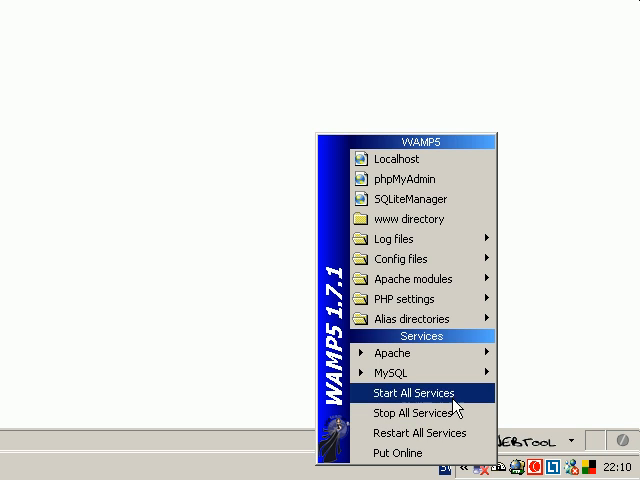
mouse_move(410, 200)
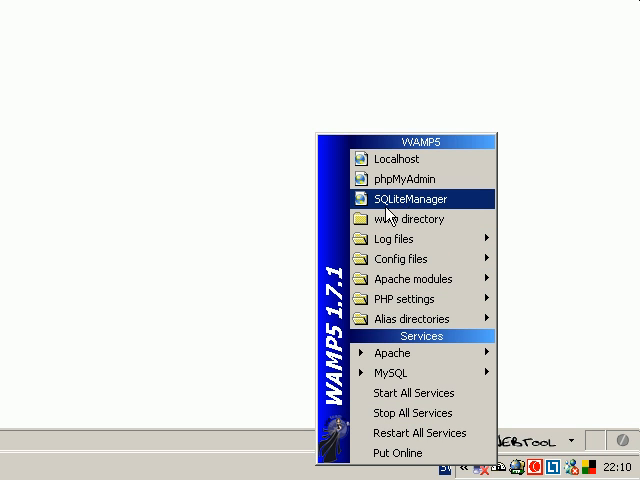
mouse_move(418, 212)
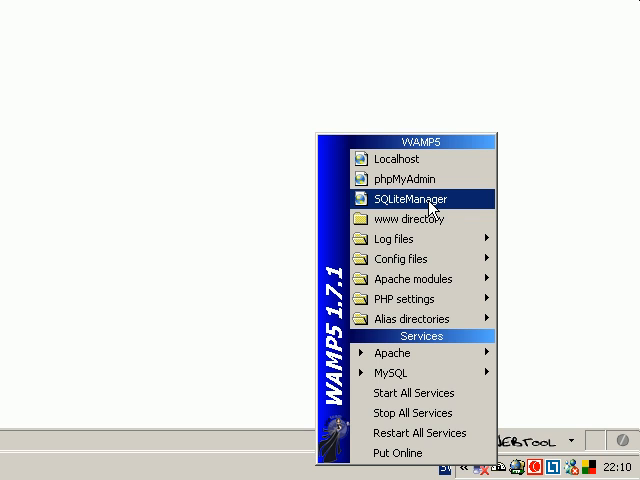
mouse_move(420, 372)
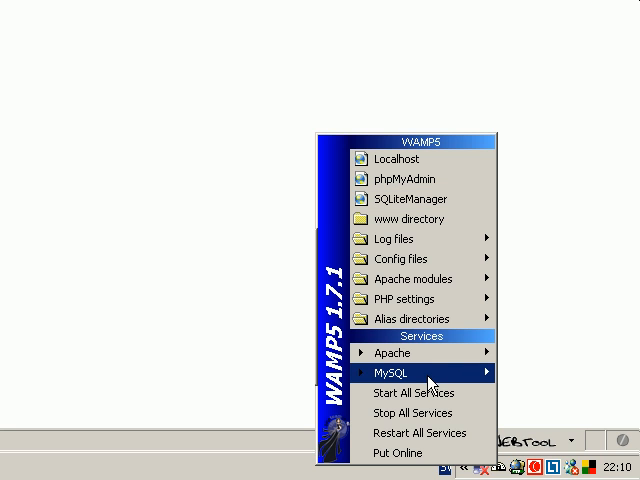
mouse_move(408, 200)
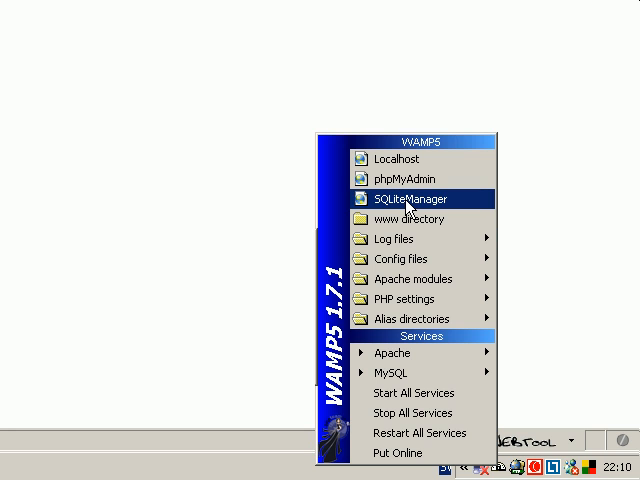
Launch SQLiteManager 1.2.0 from the WAMP5 menu, showing its create/add database form.
left_click(408, 198)
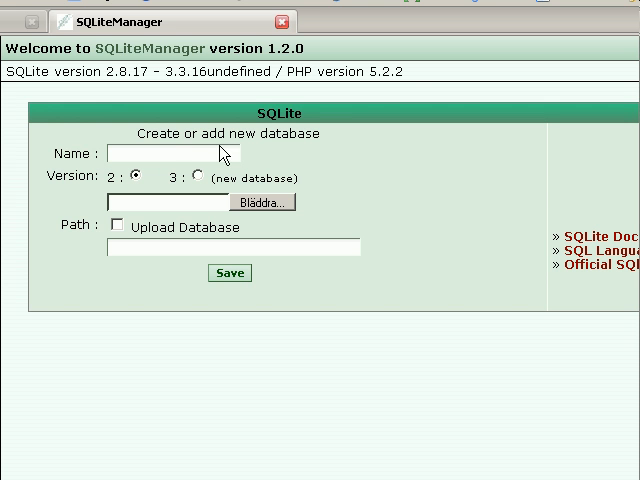
mouse_move(332, 148)
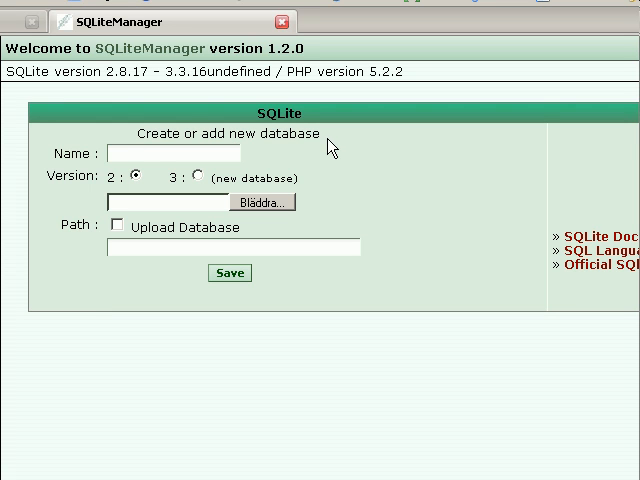
mouse_move(144, 172)
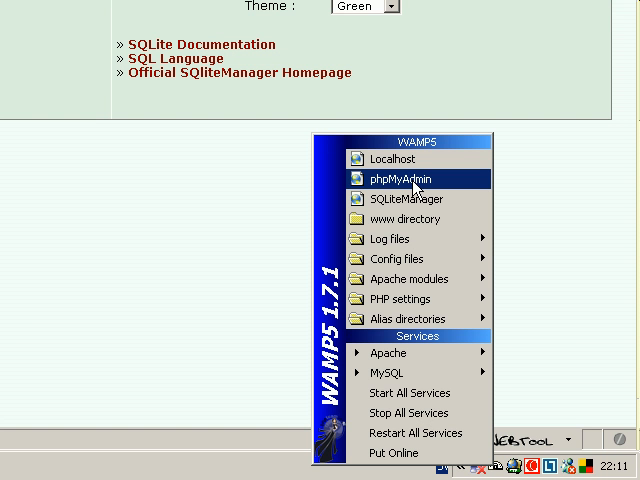
Launch phpMyAdmin from the WAMP5 menu, showing the localhost MySQL server overview.
left_click(398, 178)
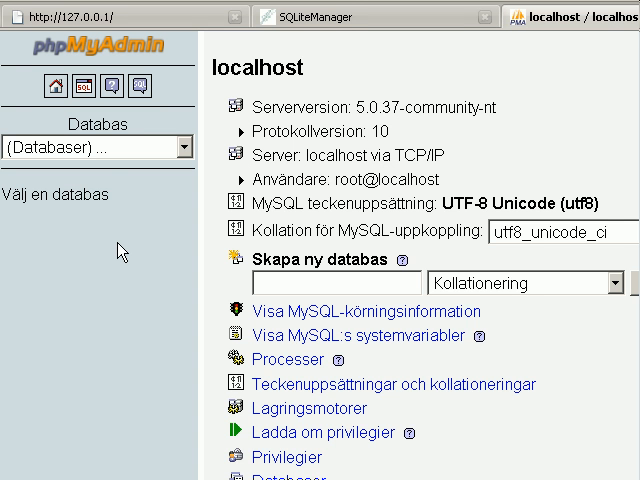
mouse_move(90, 86)
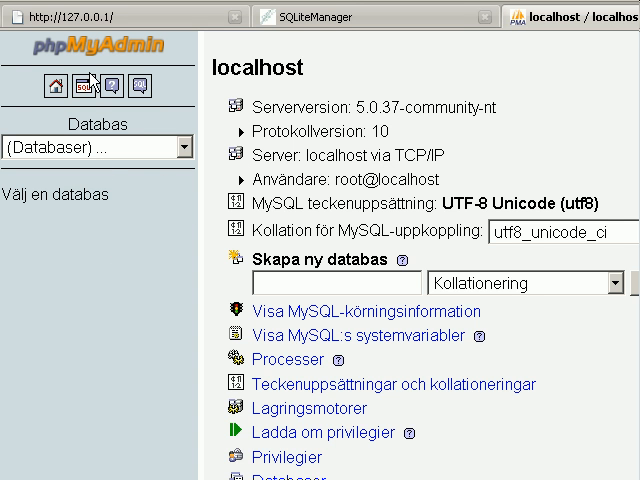
mouse_move(78, 86)
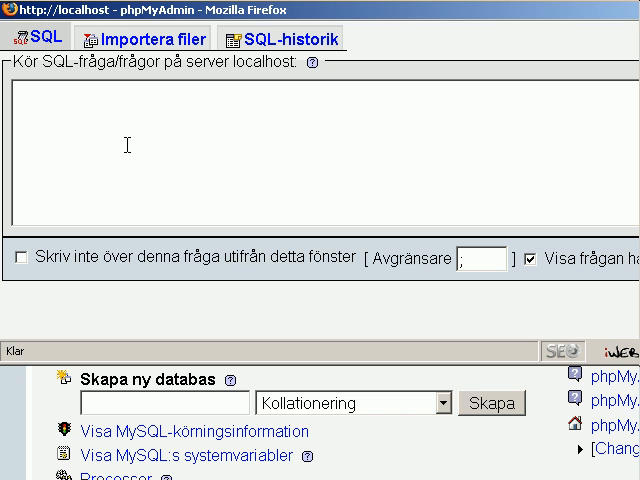
mouse_move(176, 172)
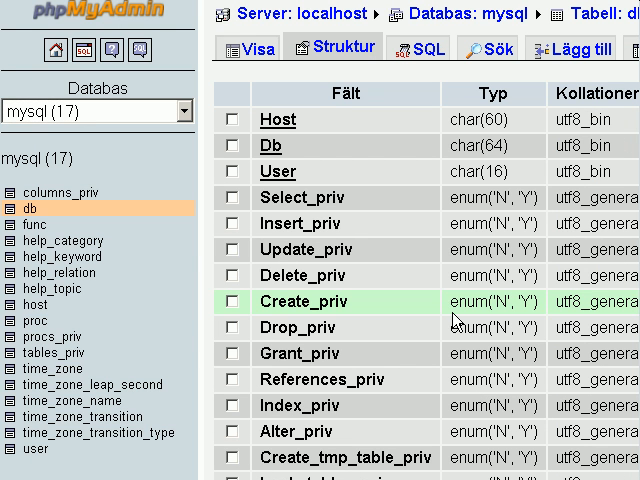
mouse_move(456, 320)
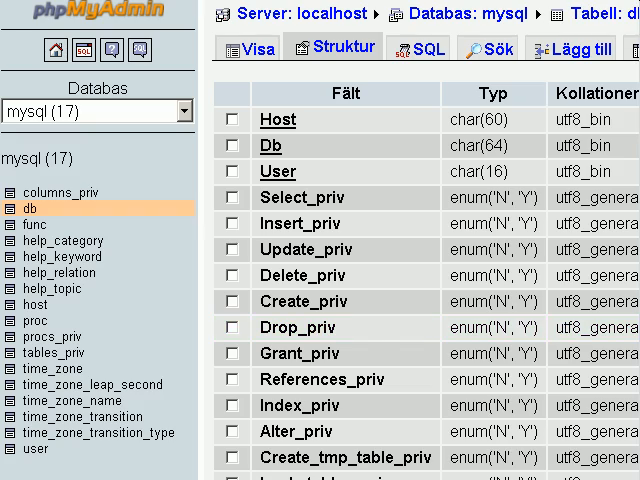
Scroll across the db table structure to view its Host, Db, User and privilege fields.
scroll("right", 3)
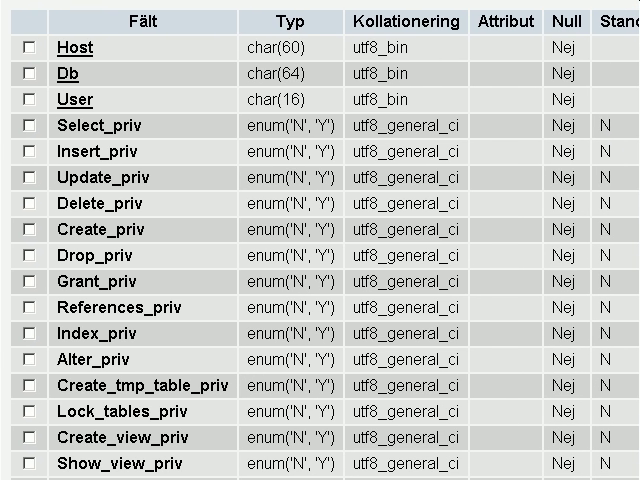
scroll("right", 3)
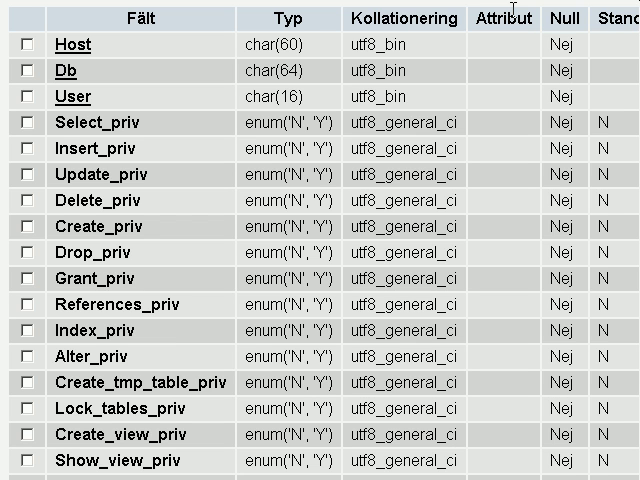
mouse_move(398, 40)
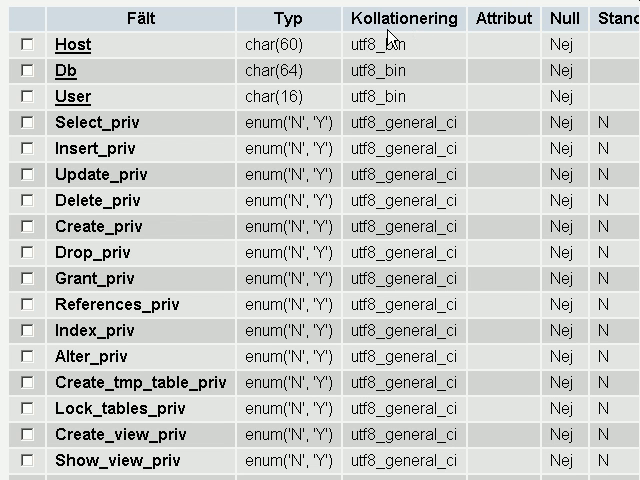